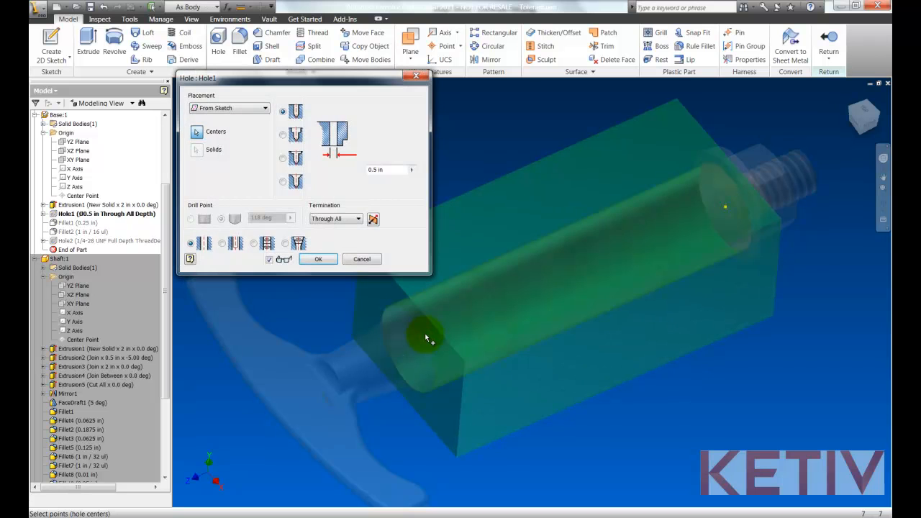
- Apply a Symmetric tolerance of 0.005 in to the 0.5 in hole diameter via its Tolerance settings
left_click(412, 171)
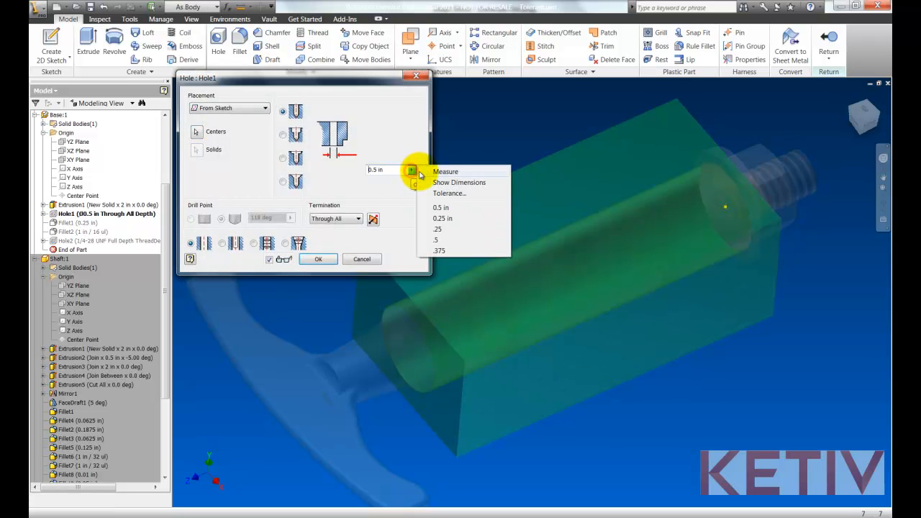
left_click(449, 193)
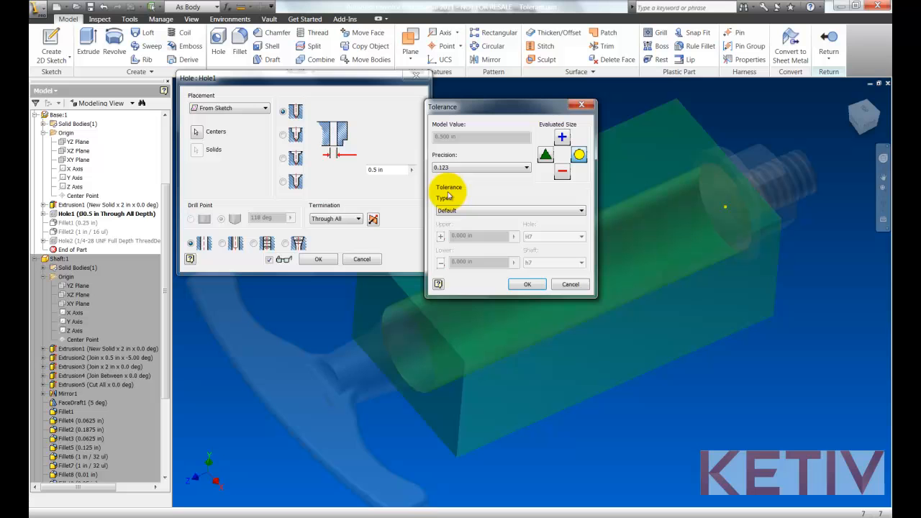
mouse_move(535, 144)
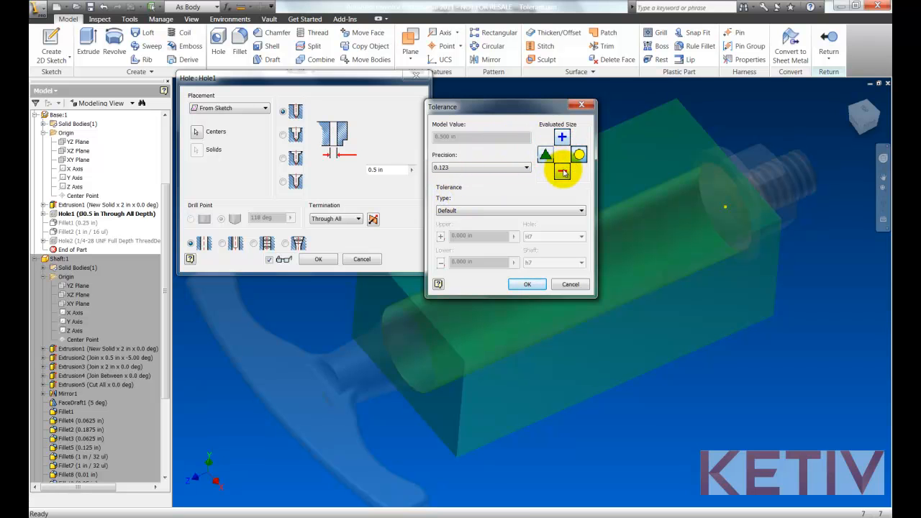
left_click(578, 210)
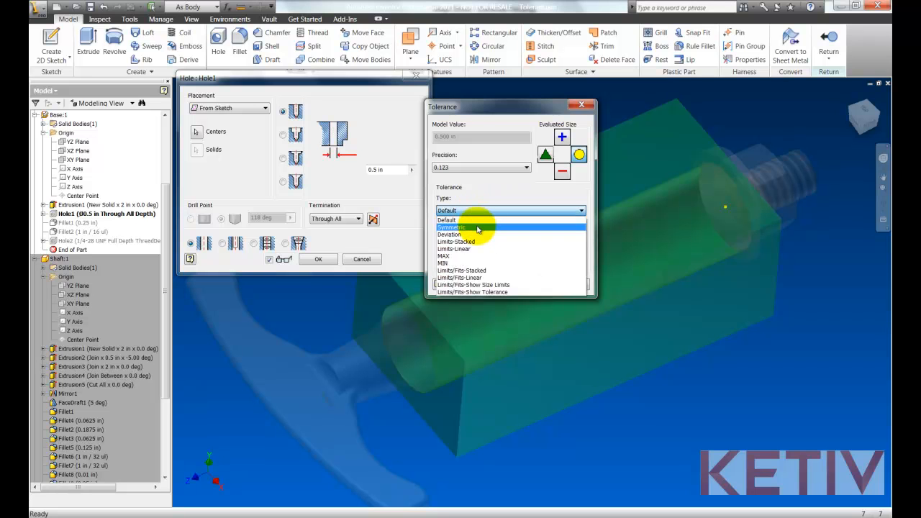
left_click(452, 228)
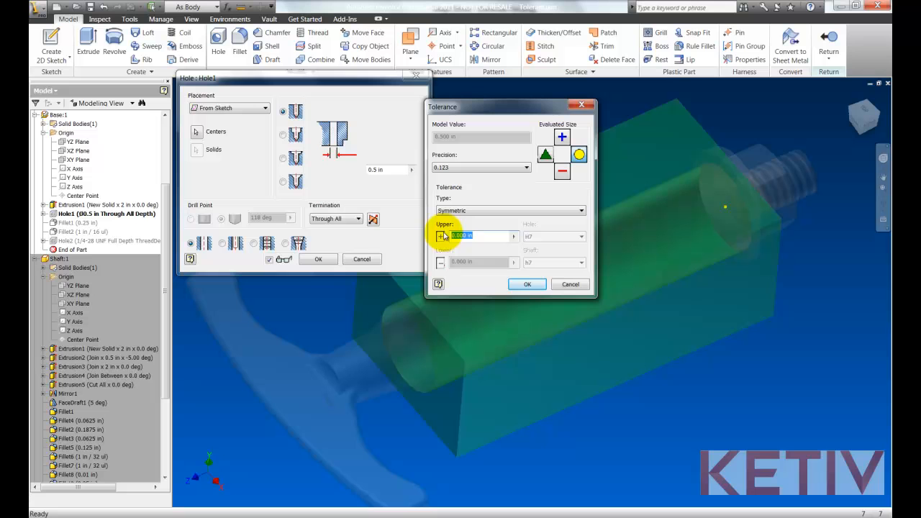
type(".005")
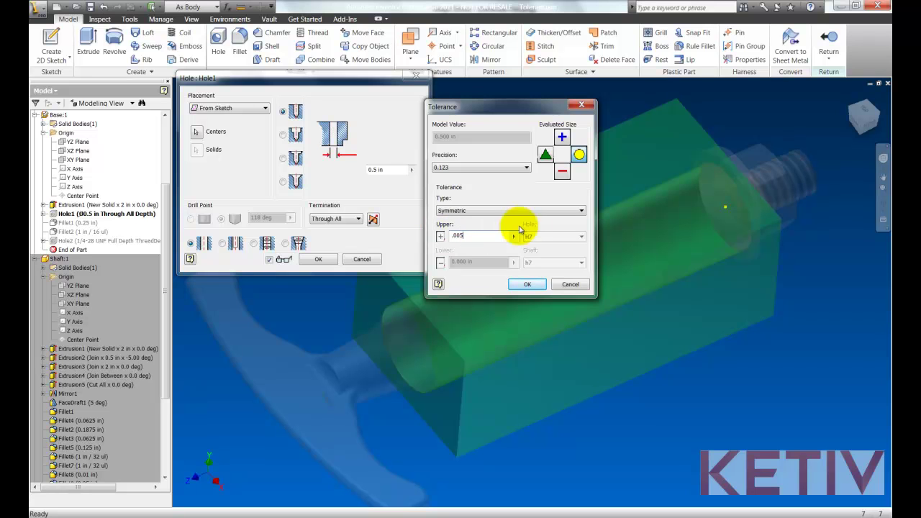
left_click(562, 173)
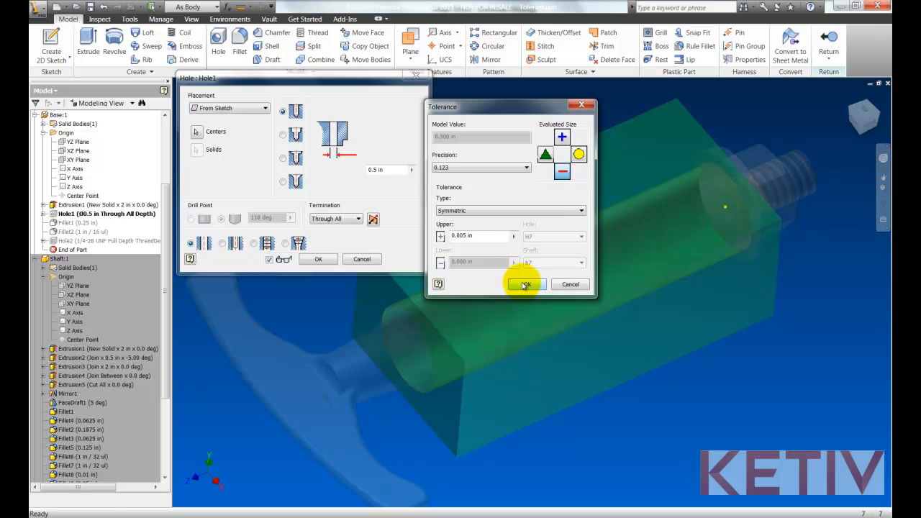
left_click(524, 285)
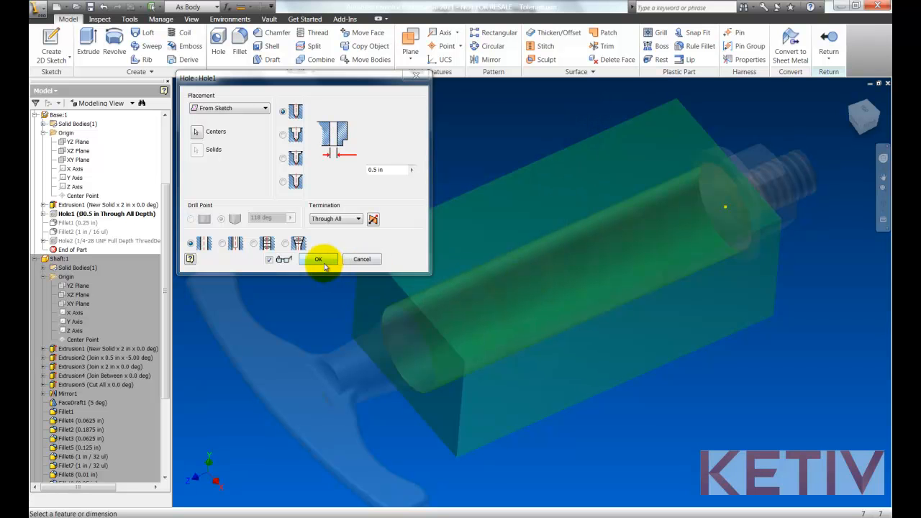
- Apply the toleranced hole, then measure its edge diameter as 0.495 in and dismiss the readout
left_click(318, 260)
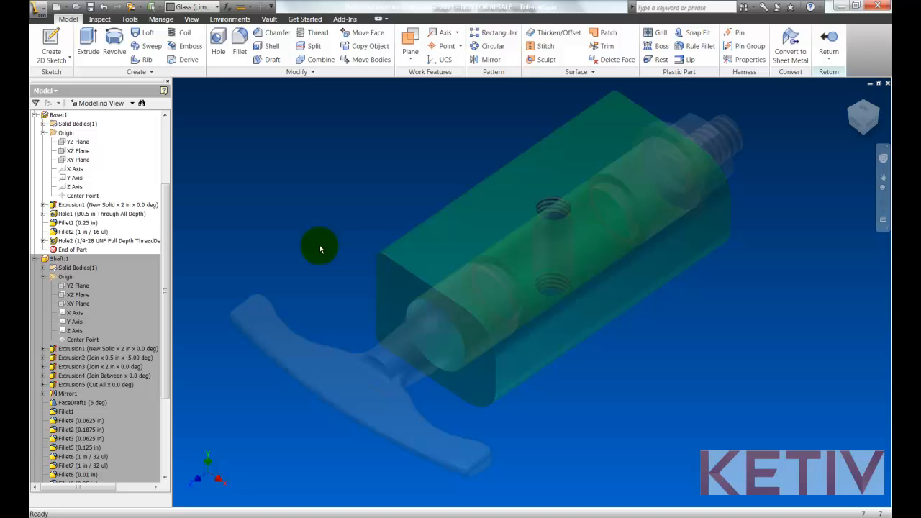
right_click(320, 248)
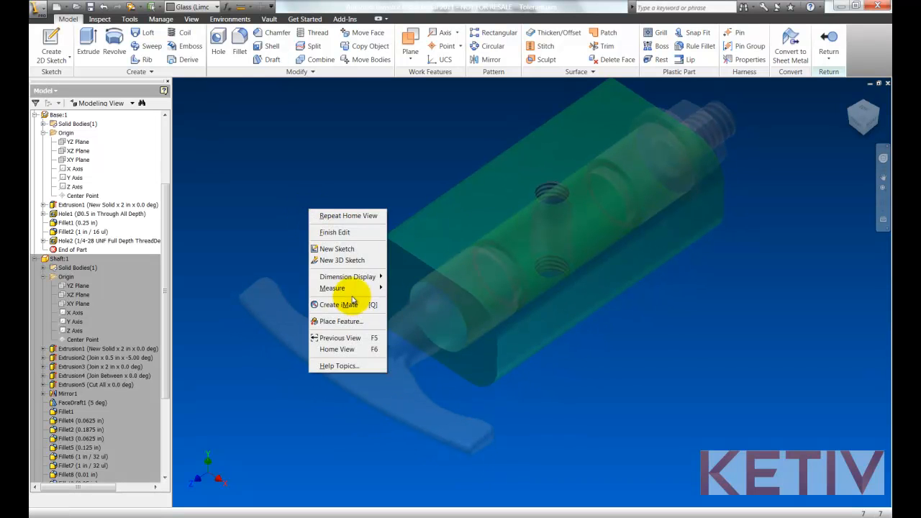
left_click(333, 288)
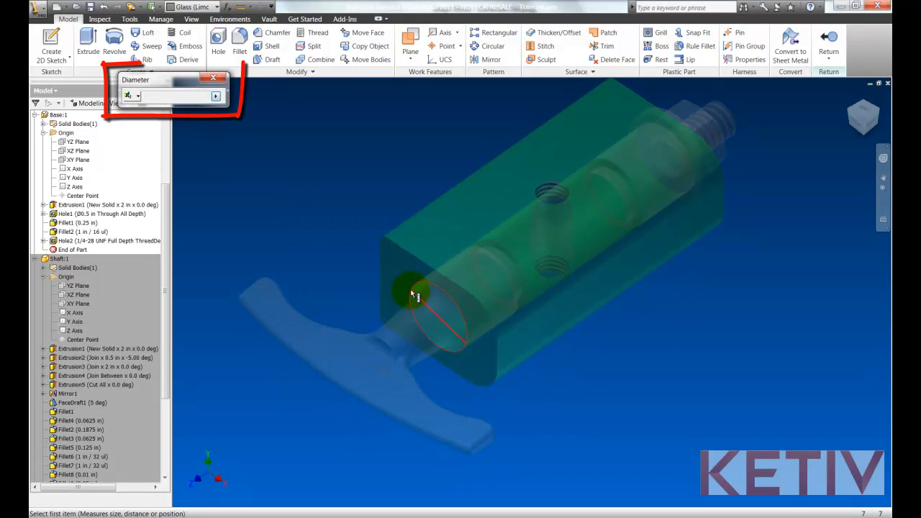
left_click(415, 295)
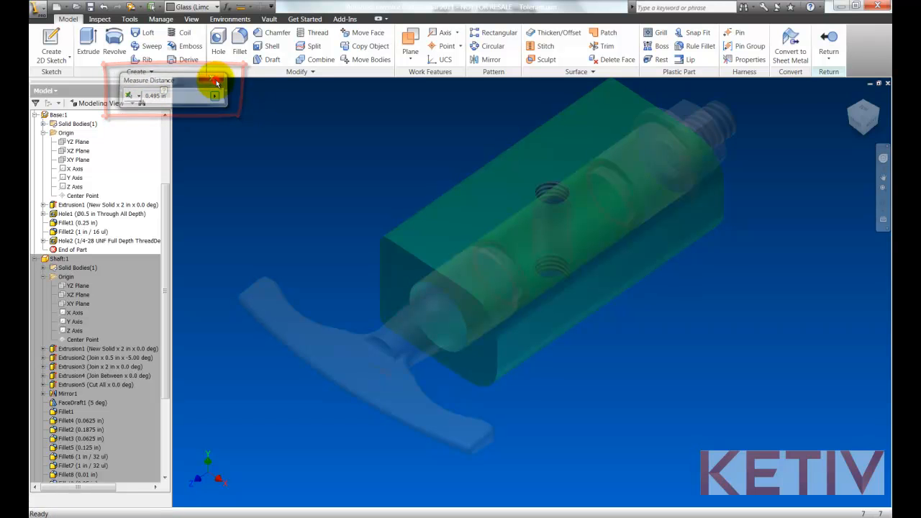
left_click(830, 60)
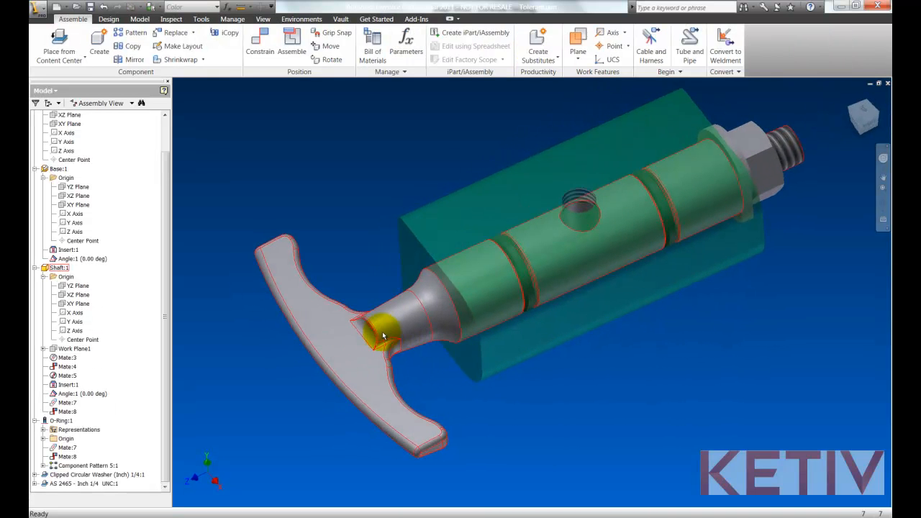
- Edit the shaft component in place from the assembly
right_click(382, 334)
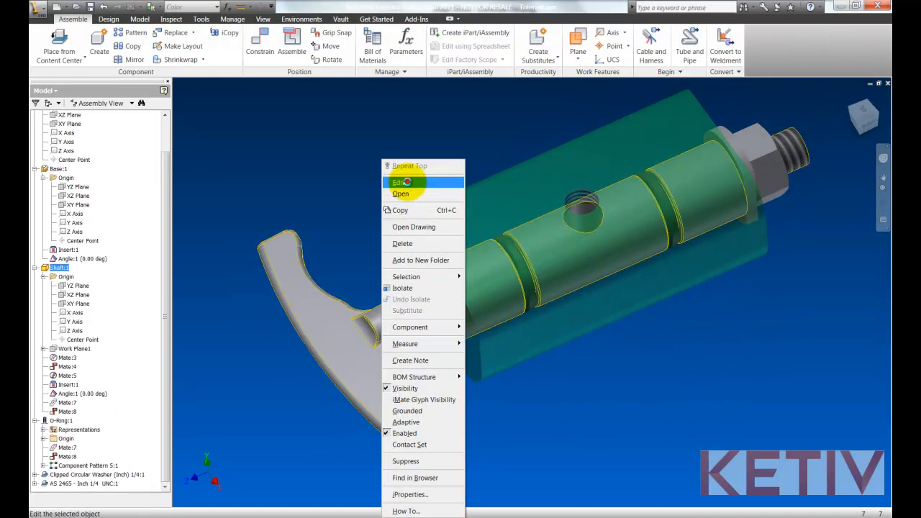
left_click(399, 181)
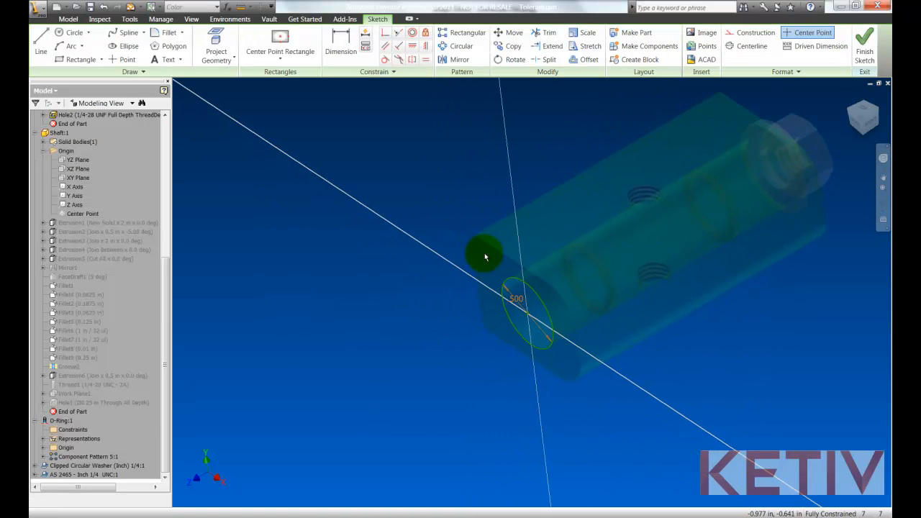
- In the .500 dimension's properties set Deviation tolerance, upper 0.000 in and lower 0.002 in
right_click(535, 259)
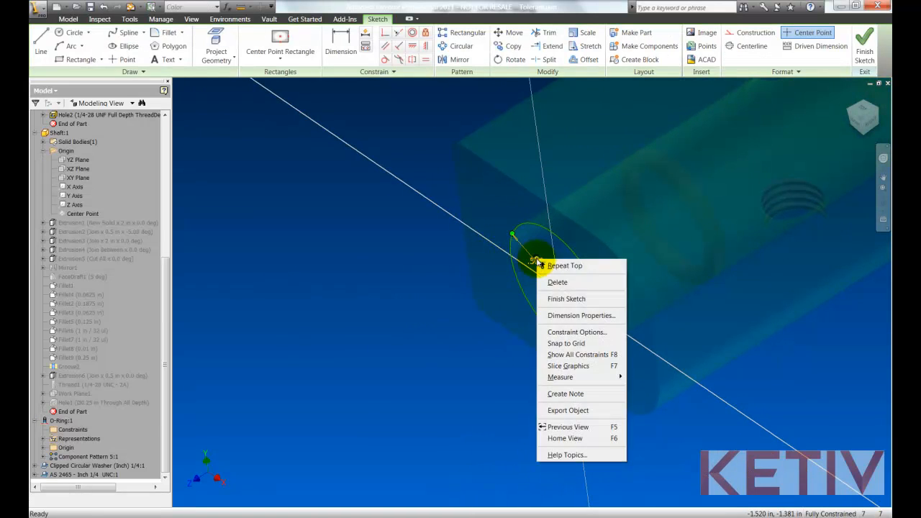
left_click(581, 315)
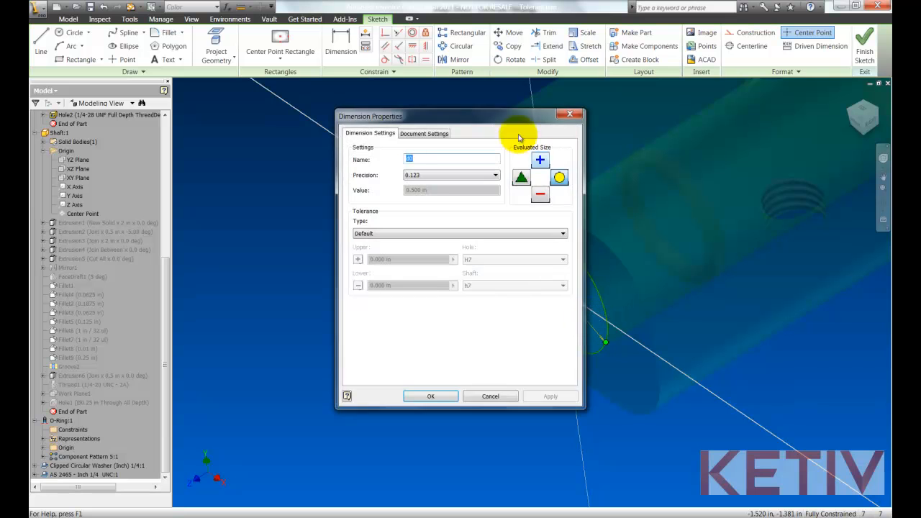
left_click_drag(461, 115, 331, 86)
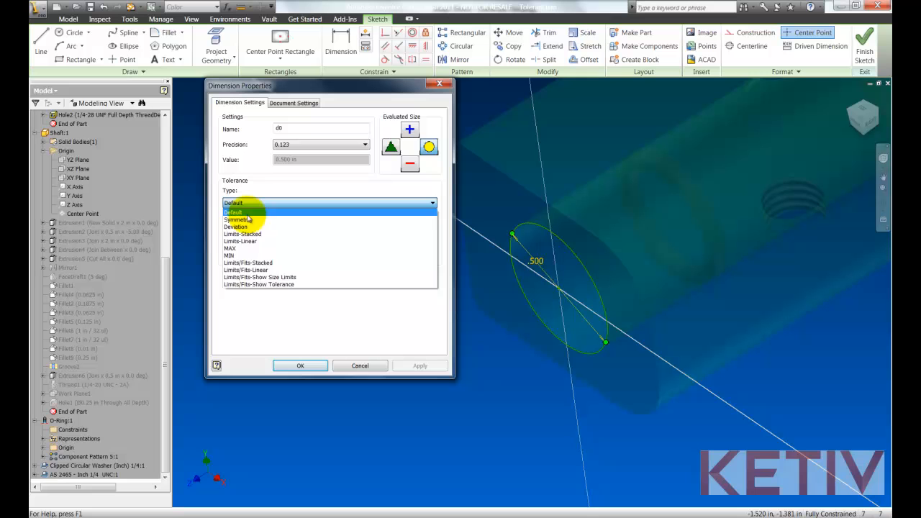
left_click(236, 228)
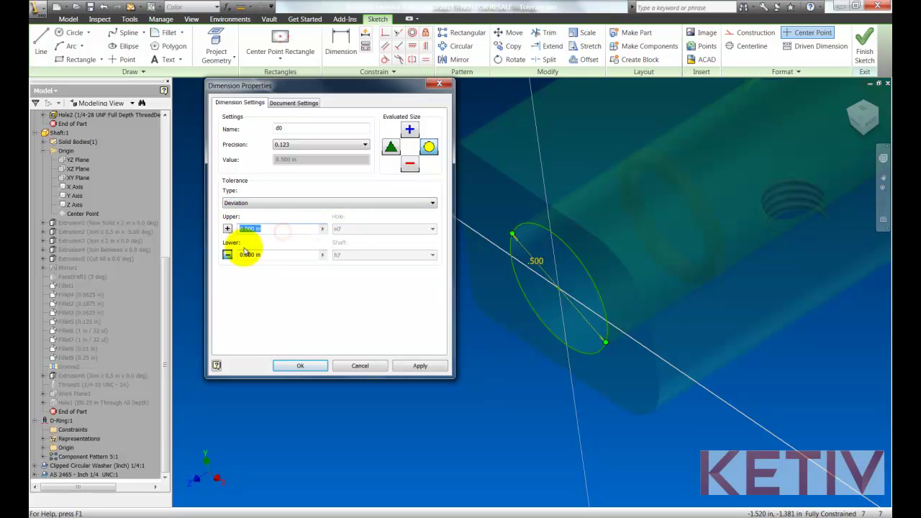
left_click(277, 255)
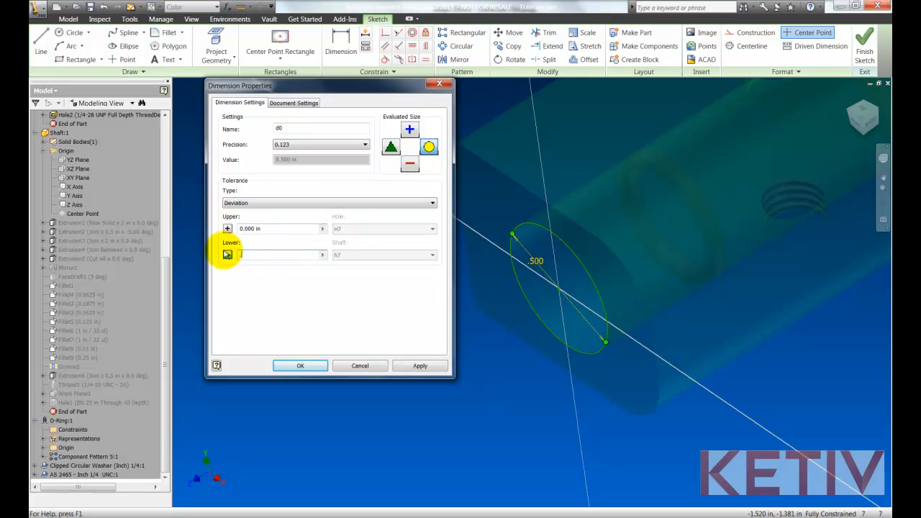
type(".002")
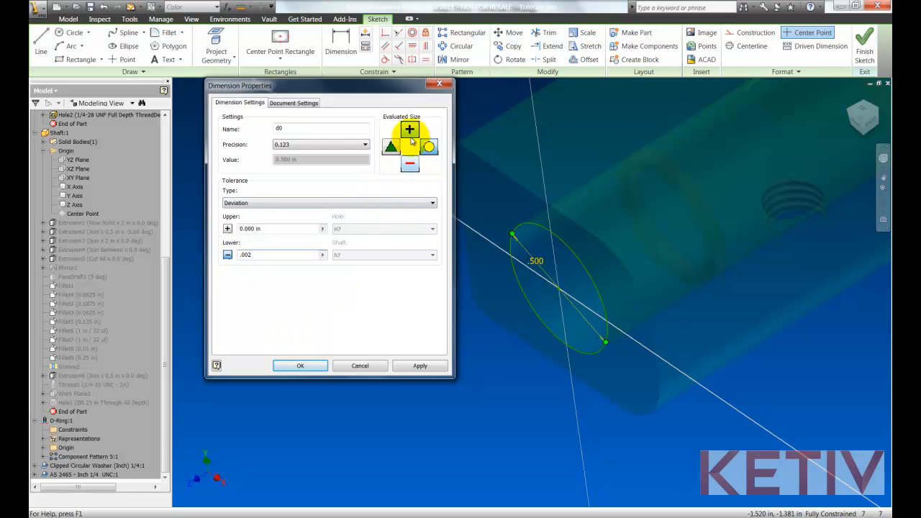
left_click(421, 366)
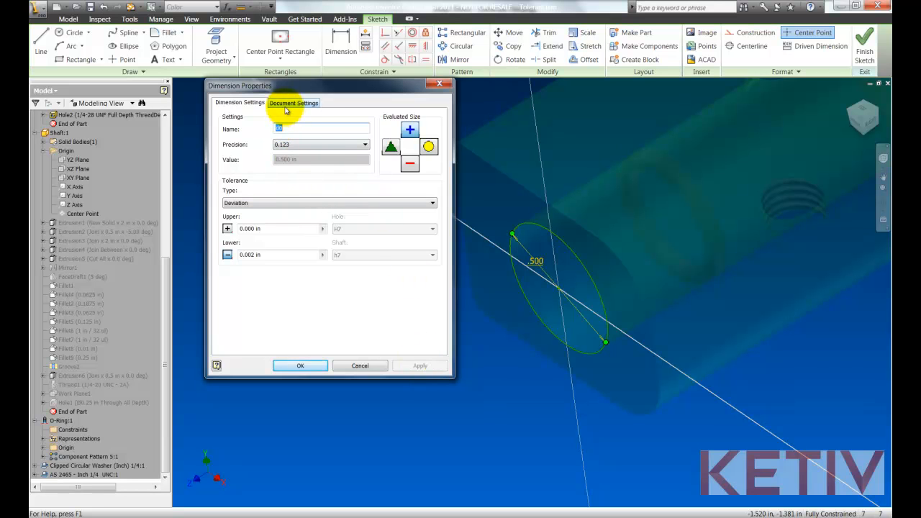
- Review Document Settings display modes (tolerance, precise value) against the dimension's Deviation tolerance
left_click(294, 103)
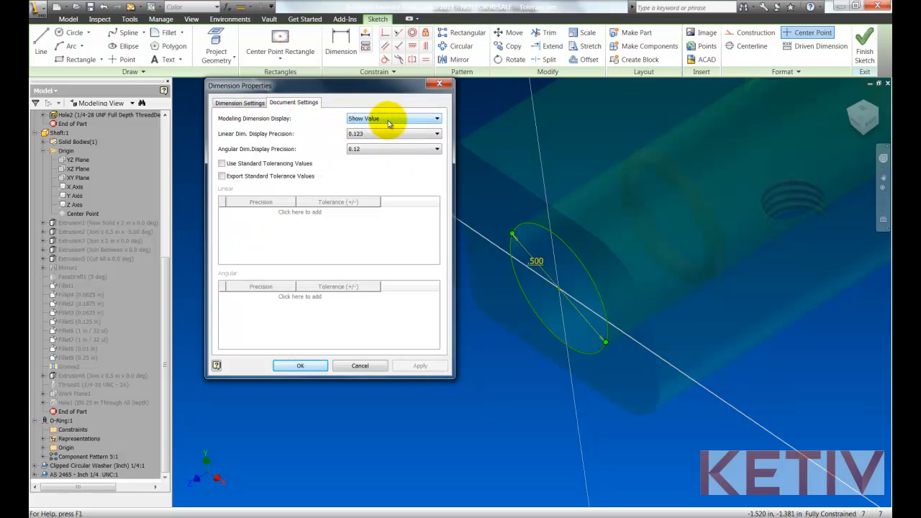
left_click(438, 118)
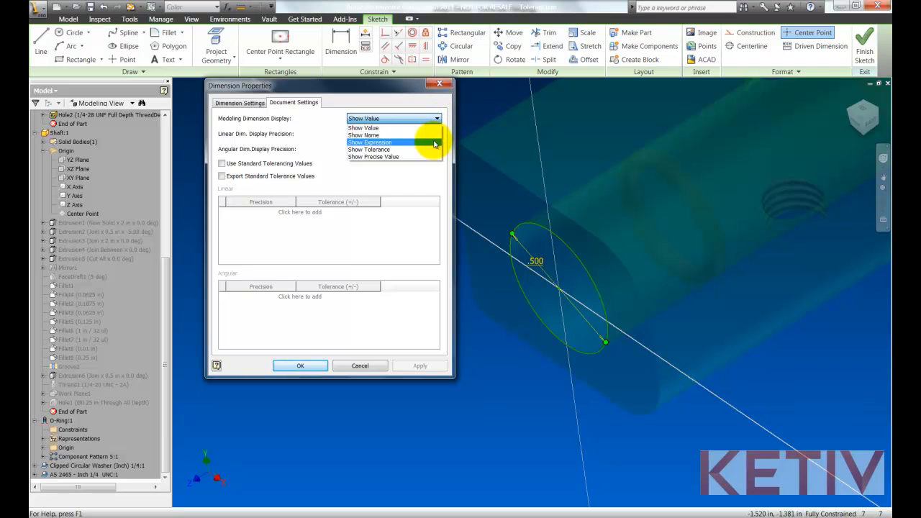
left_click(369, 148)
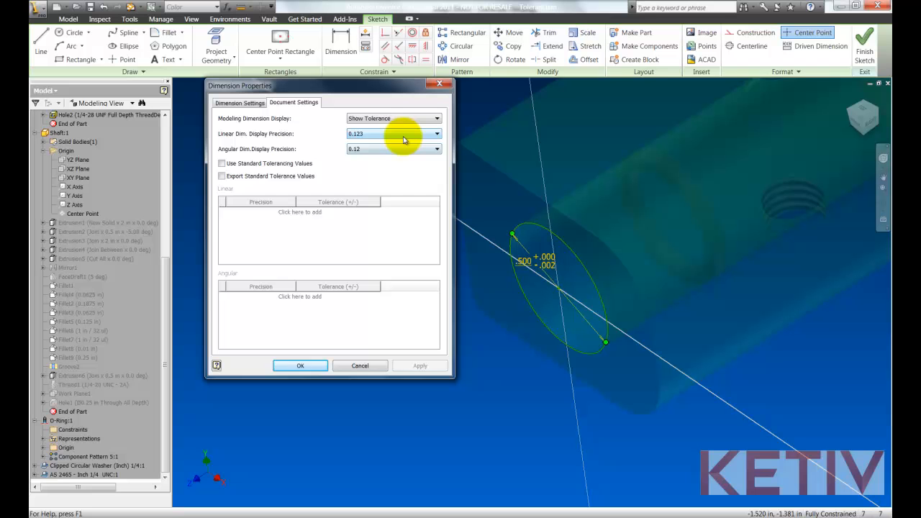
left_click(437, 118)
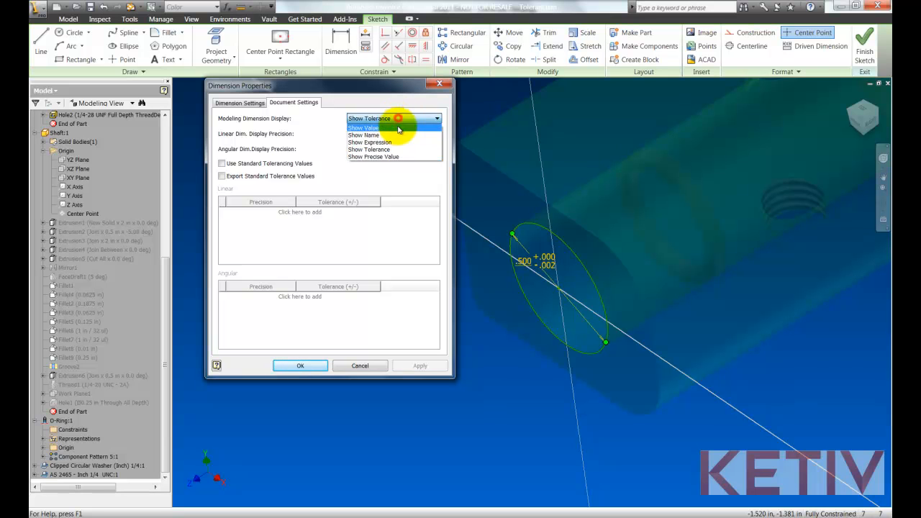
left_click(374, 155)
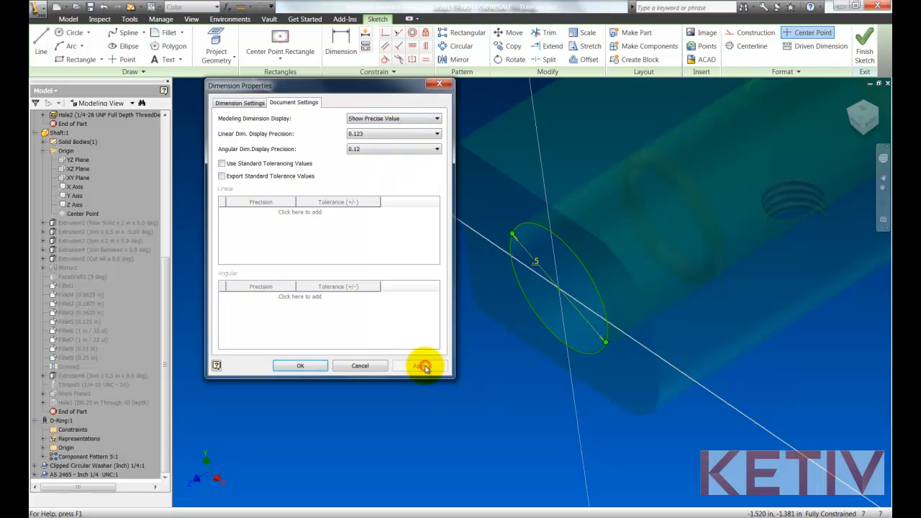
left_click(239, 102)
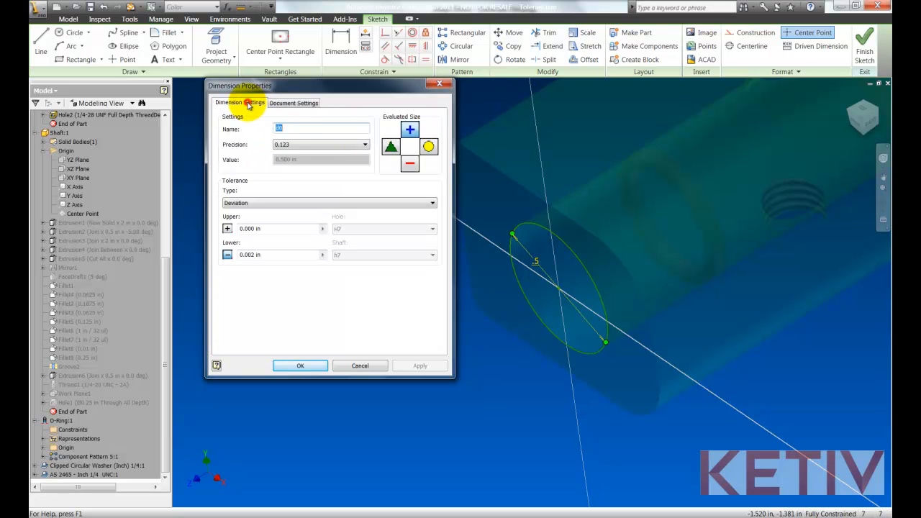
left_click(293, 102)
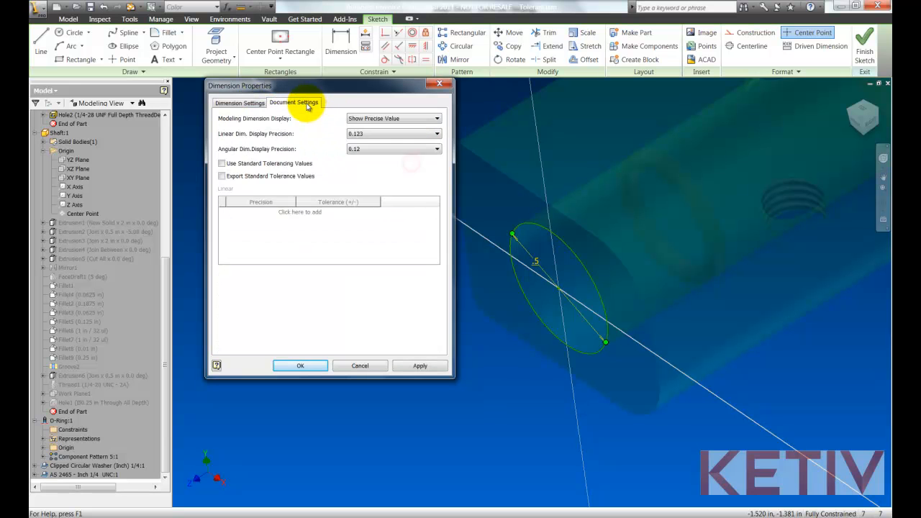
left_click(421, 366)
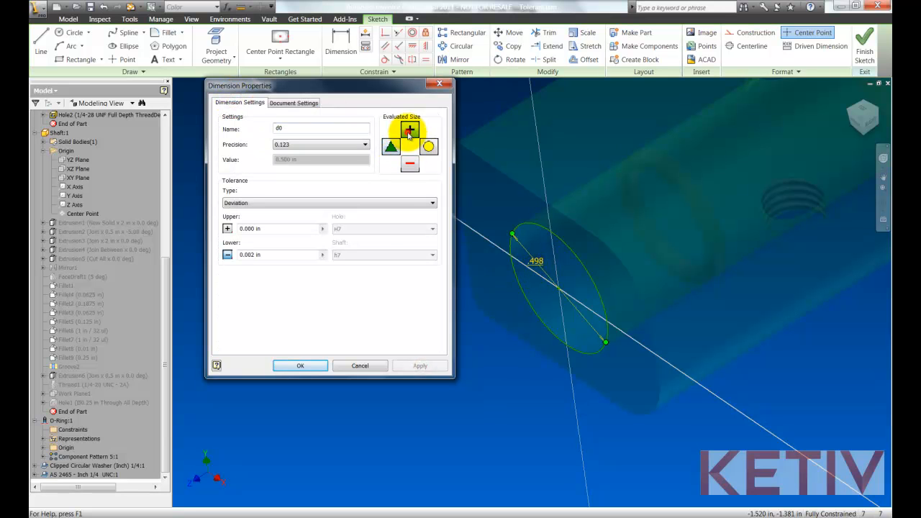
- Evaluate the sketch at the toleranced .498 size and finish the shaft edit
left_click(299, 365)
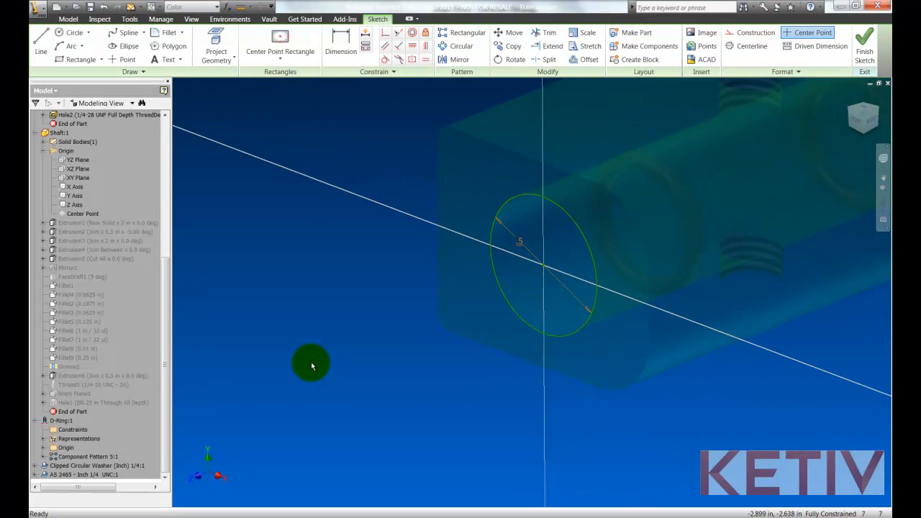
left_click(864, 45)
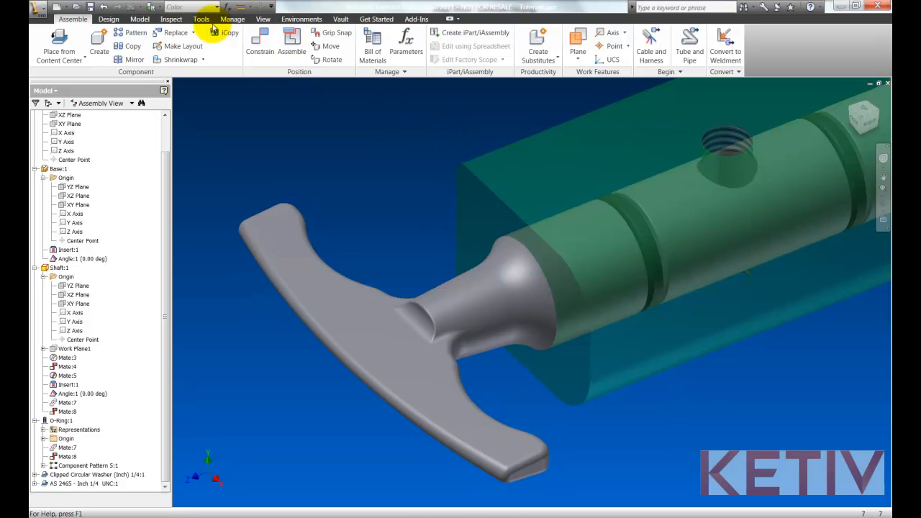
- Run Inspect > Analyze Interference on Base and Shaft, reporting one interference (~0.007 cu in), and close it
left_click(170, 19)
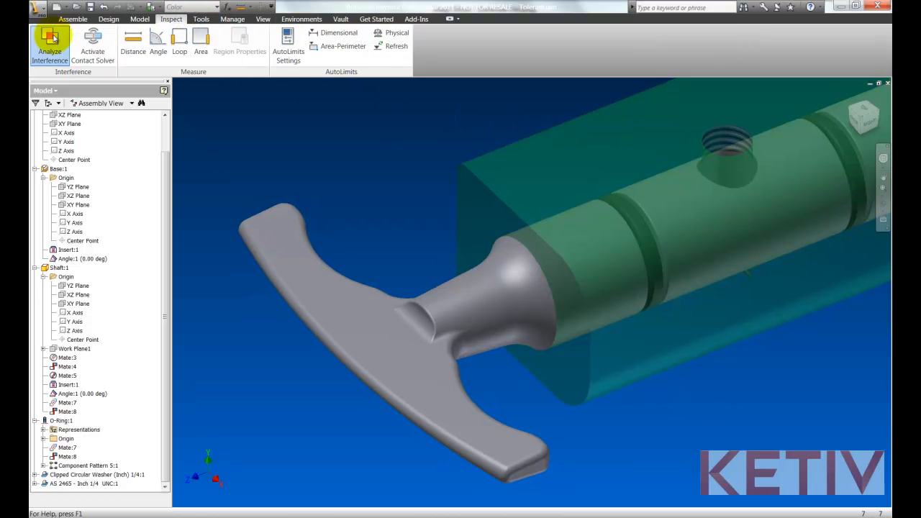
left_click(49, 43)
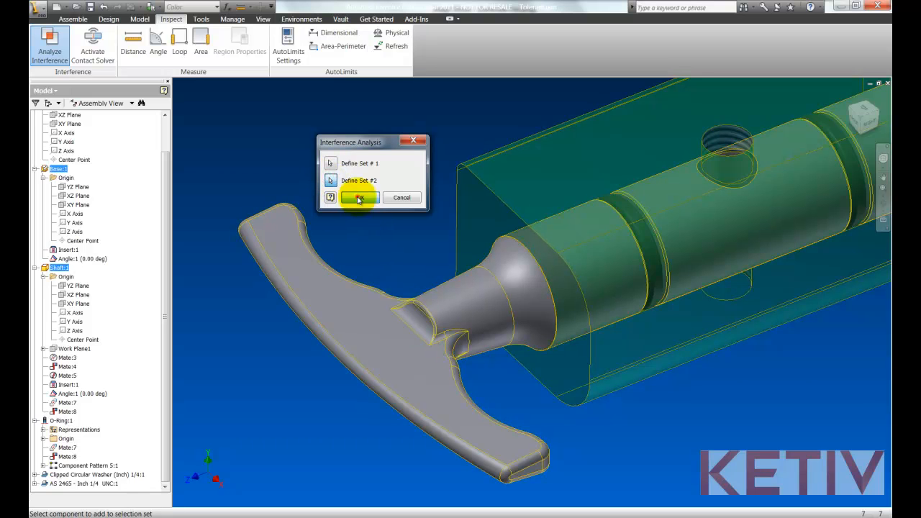
left_click(360, 198)
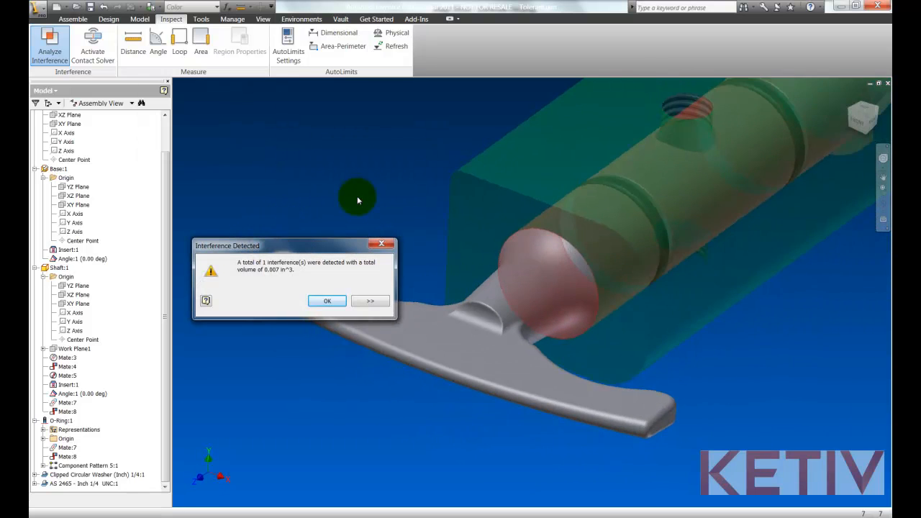
left_click(327, 301)
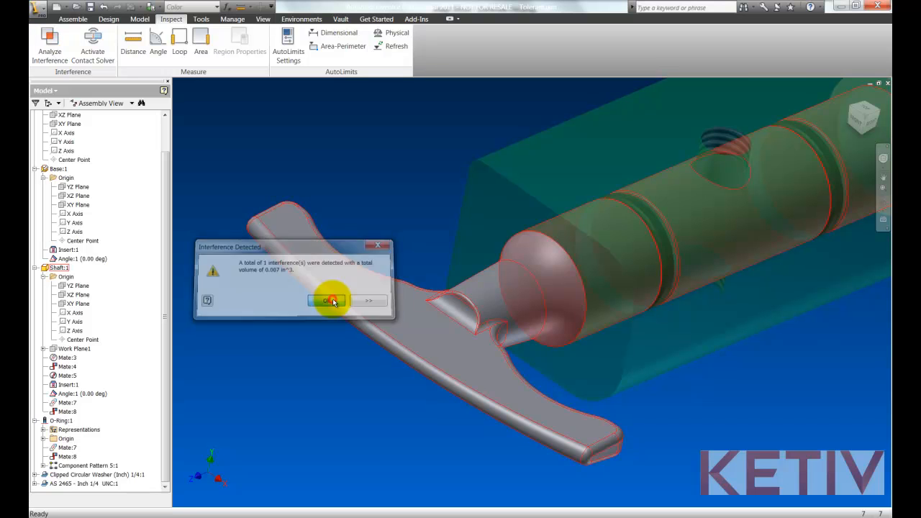
left_click(328, 301)
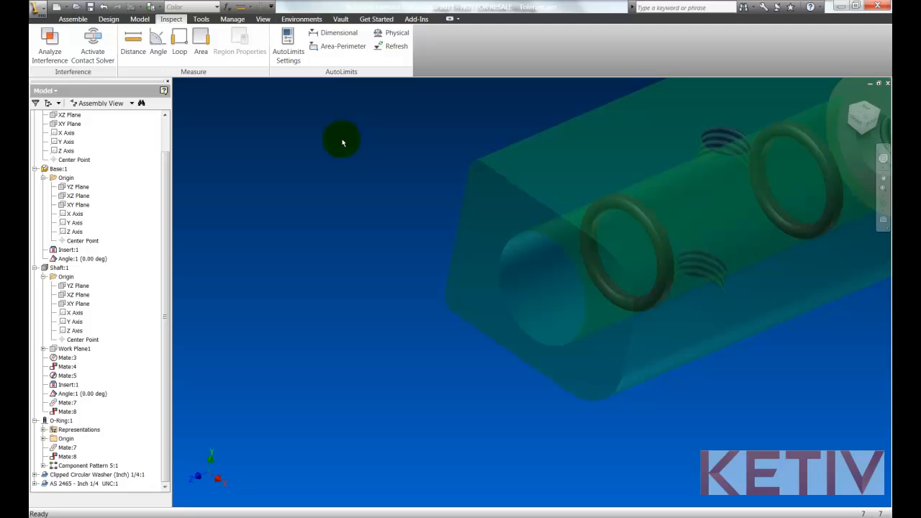
- Measure the bore diameter and a 0.5 in distance on the shaft, closing each readout
right_click(343, 141)
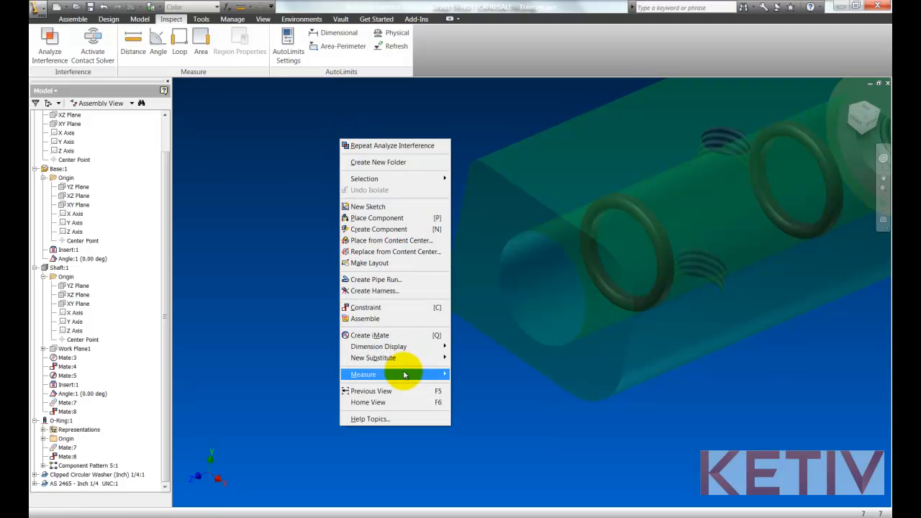
left_click(363, 375)
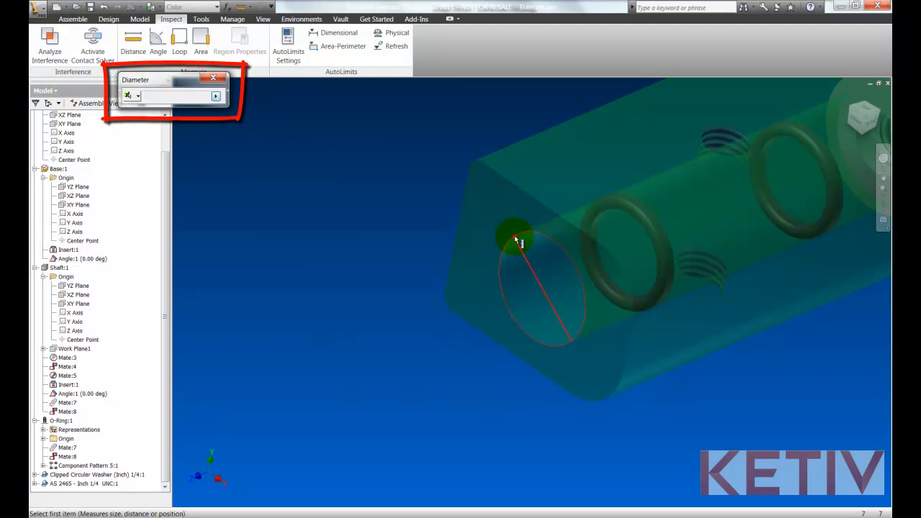
left_click(213, 78)
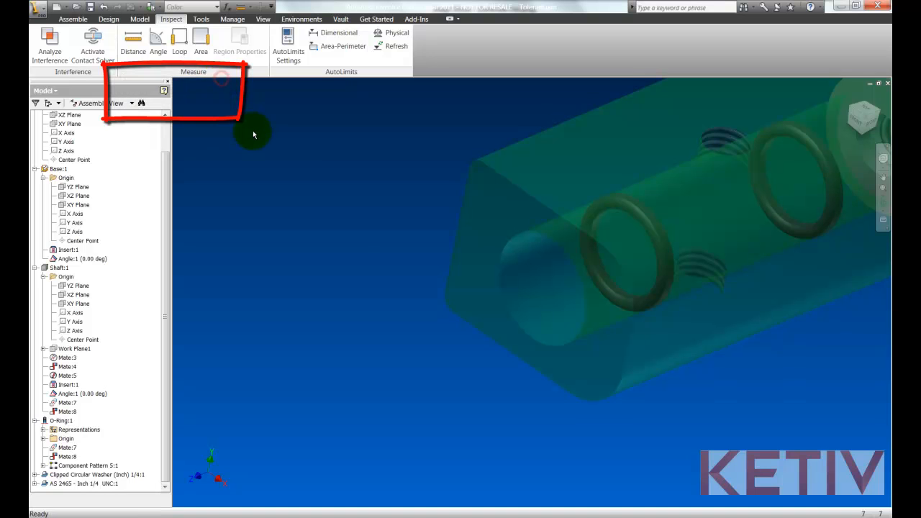
right_click(227, 242)
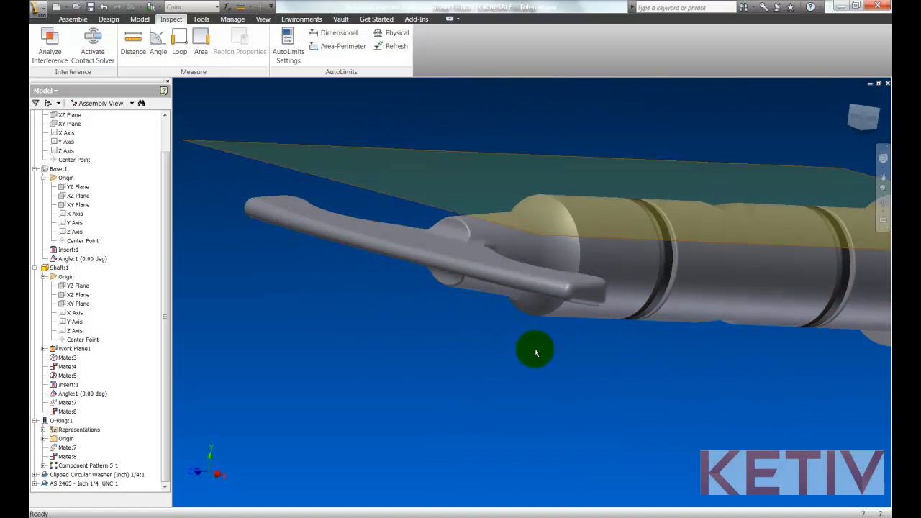
right_click(535, 353)
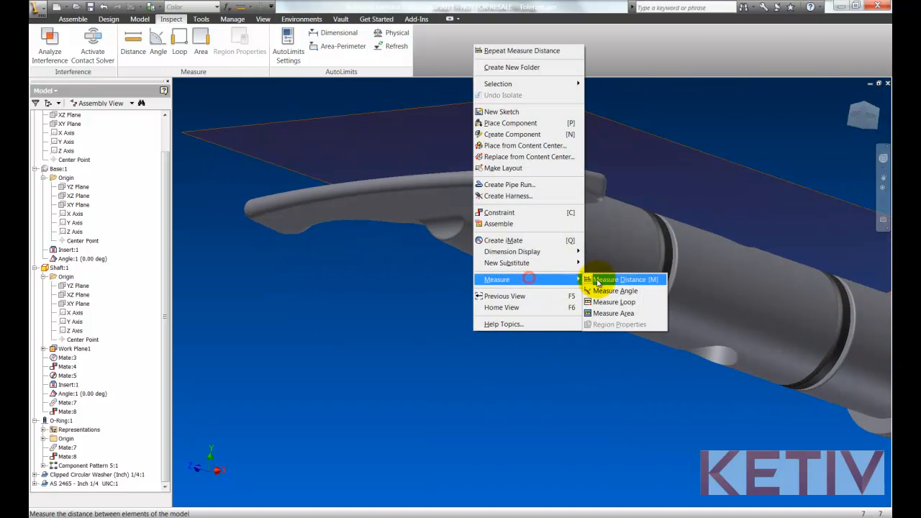
left_click(623, 279)
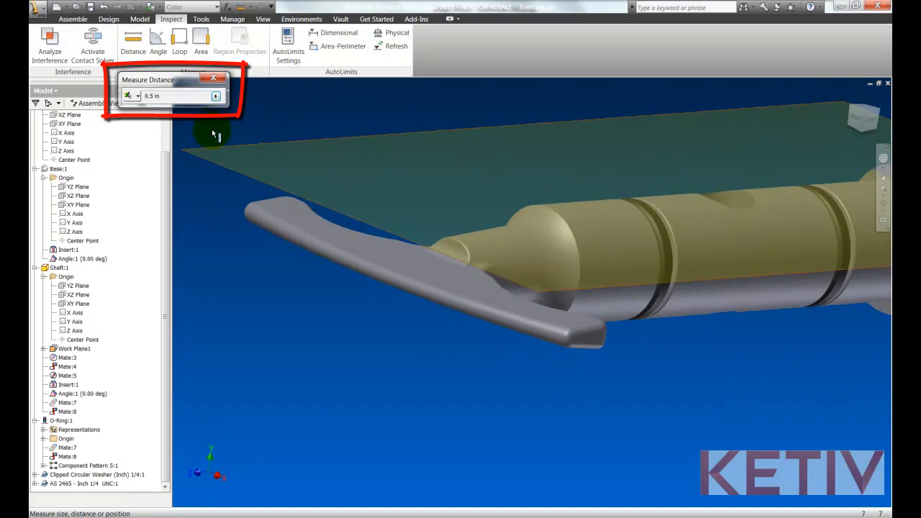
left_click(213, 77)
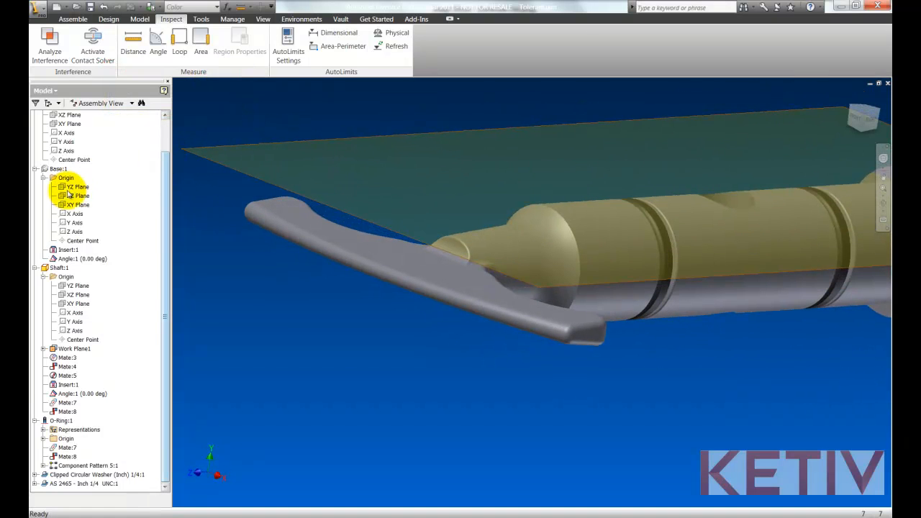
- Turn off Visibility of the base's origin work plane in the browser
right_click(74, 348)
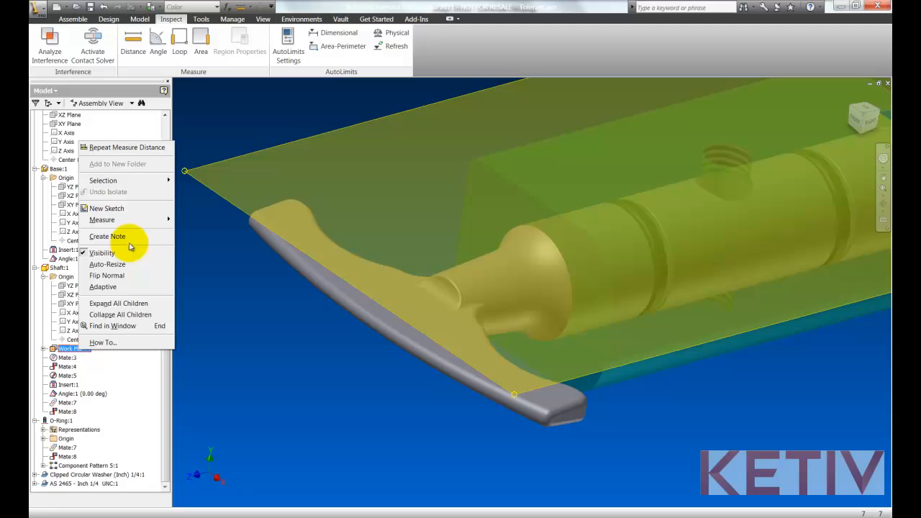
left_click(104, 254)
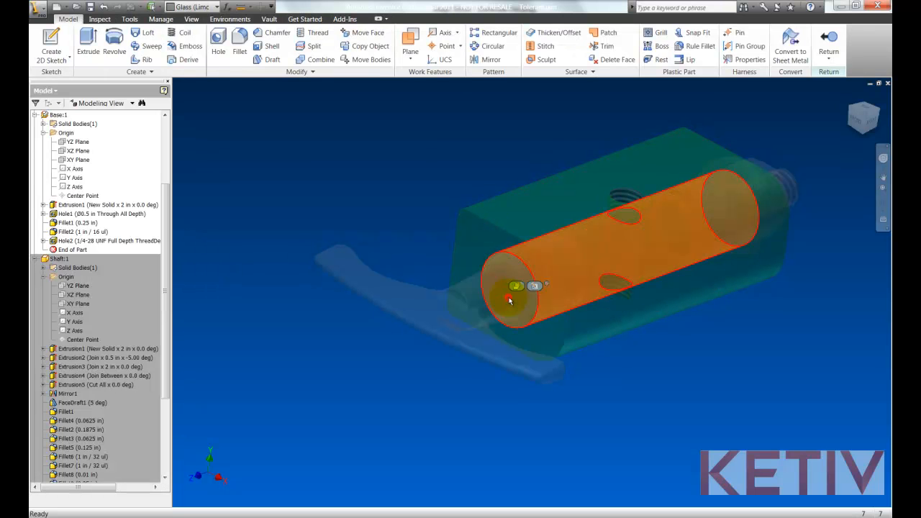
- Edit the base's through hole to a Deviation tolerance of +0.005 in / 0 and confirm
left_click(219, 45)
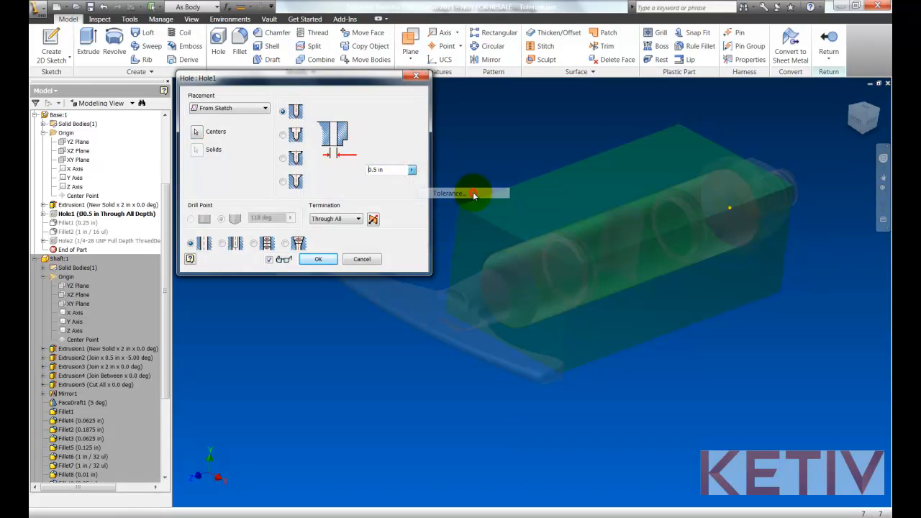
left_click(448, 193)
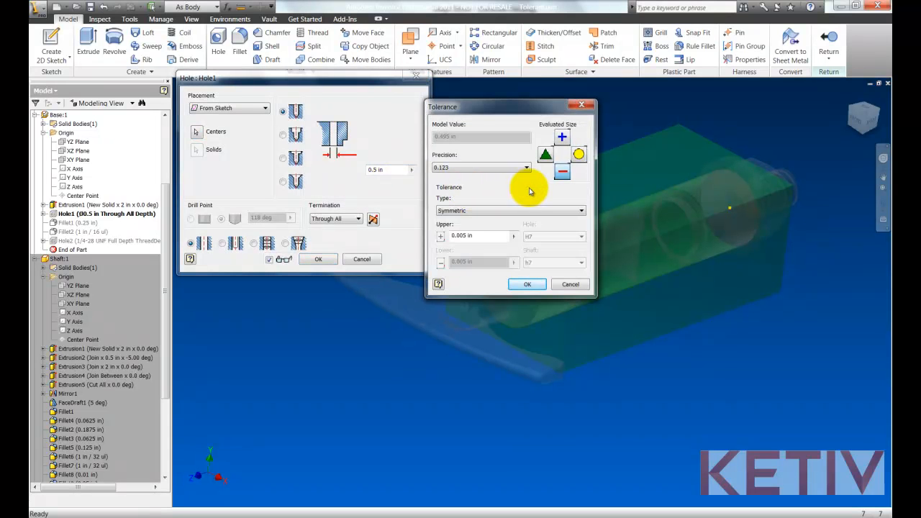
mouse_move(496, 252)
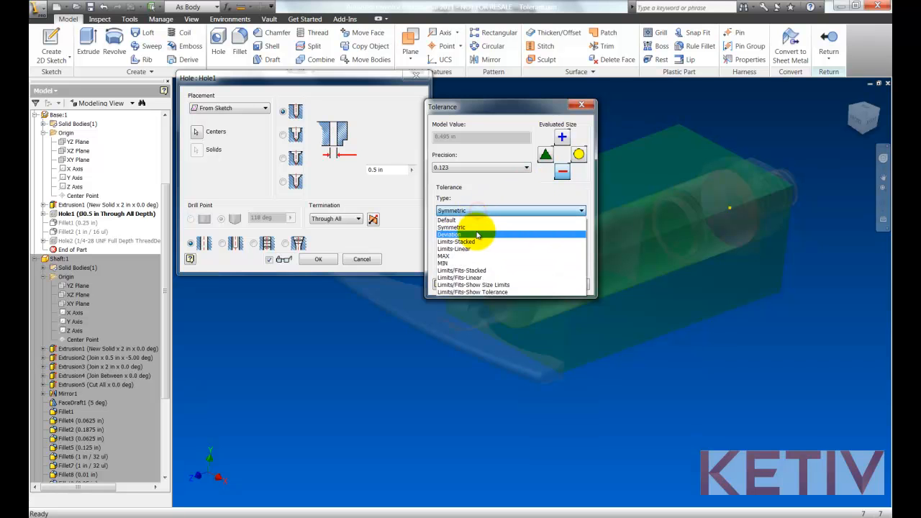
left_click(449, 235)
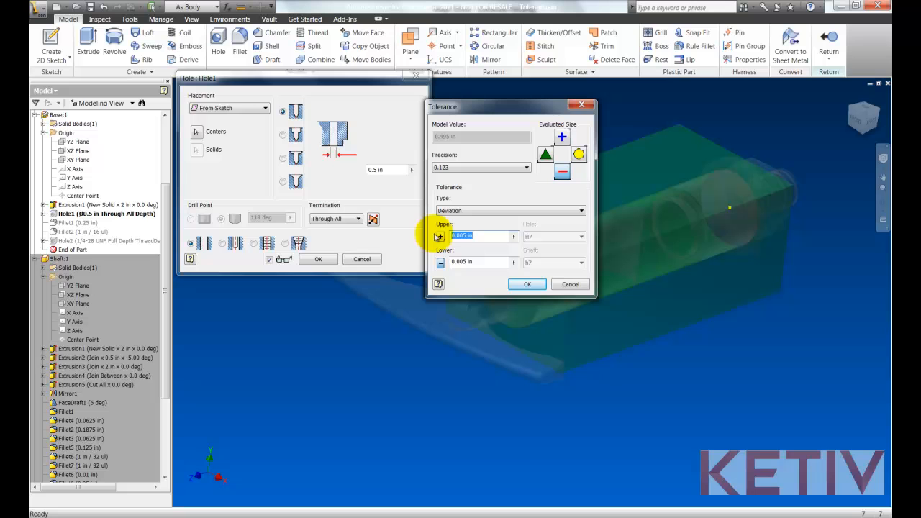
left_click(473, 262)
type("0")
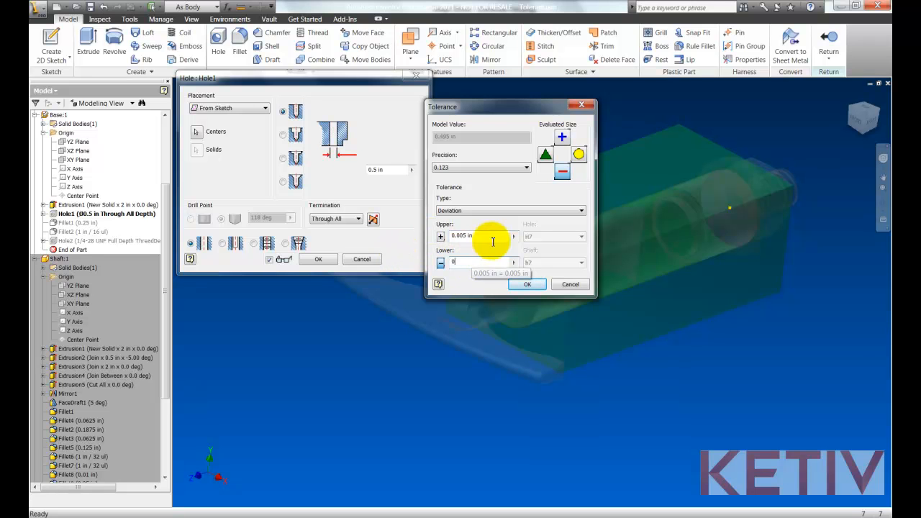
left_click(527, 283)
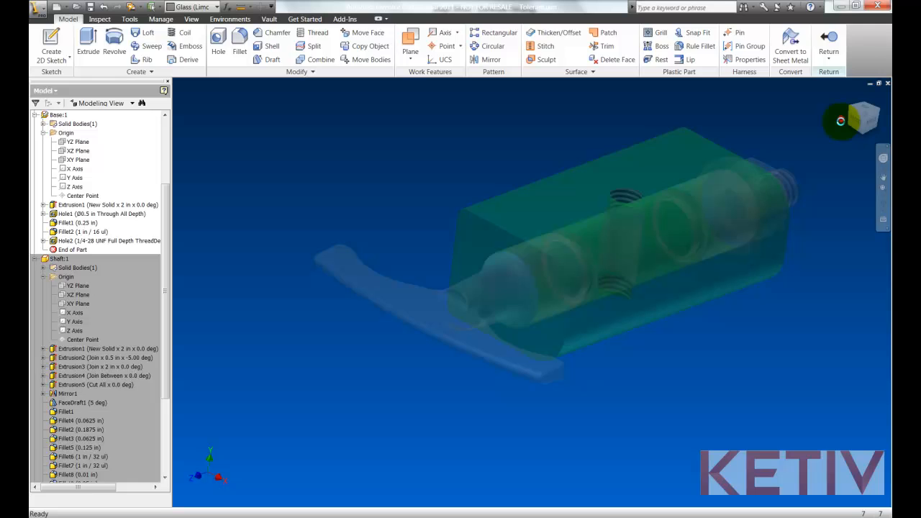
- Return to the assembly and rerun Analyze Interference, now reporting no interferences
left_click(49, 41)
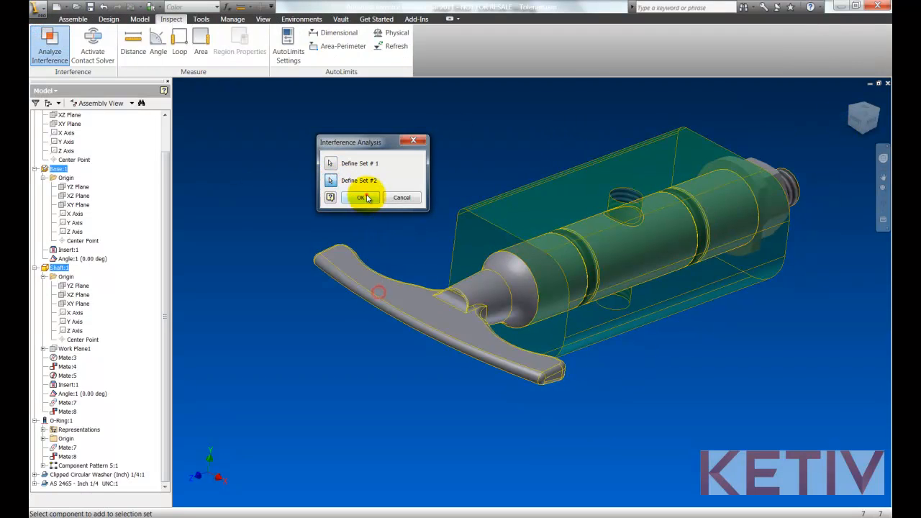
left_click(362, 198)
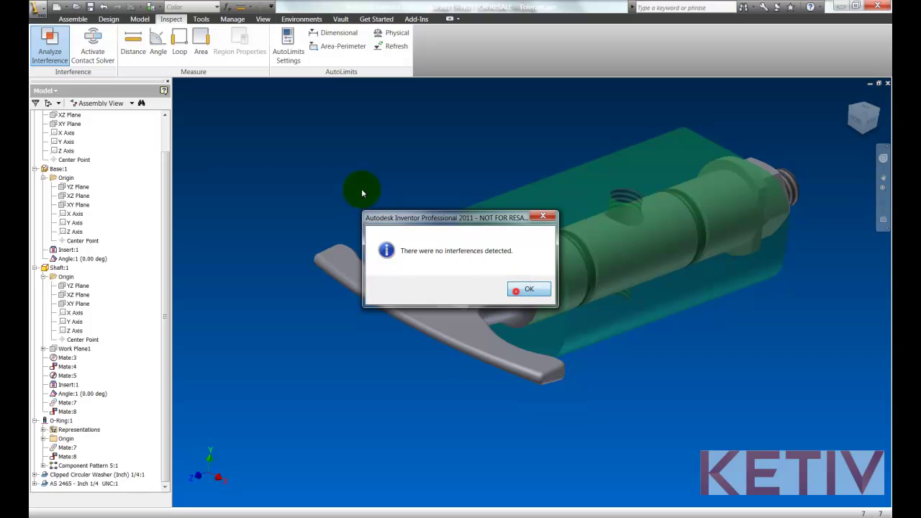
left_click(530, 288)
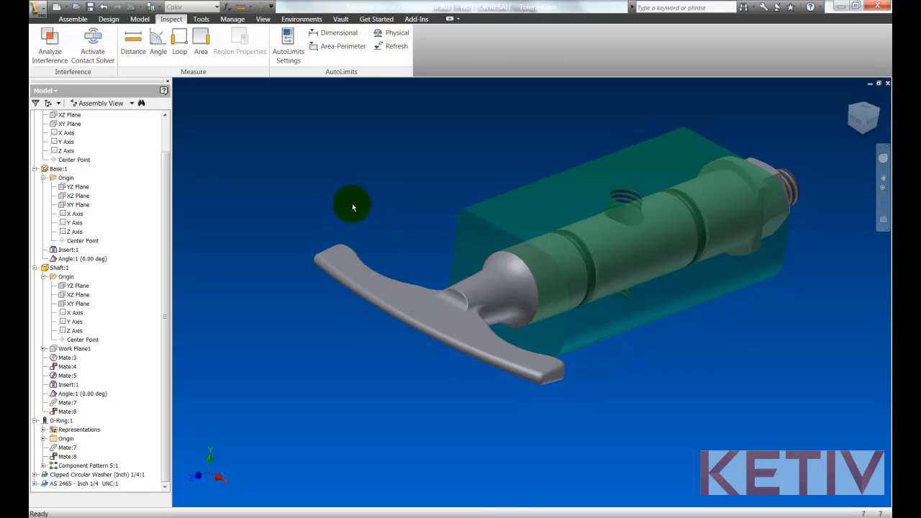